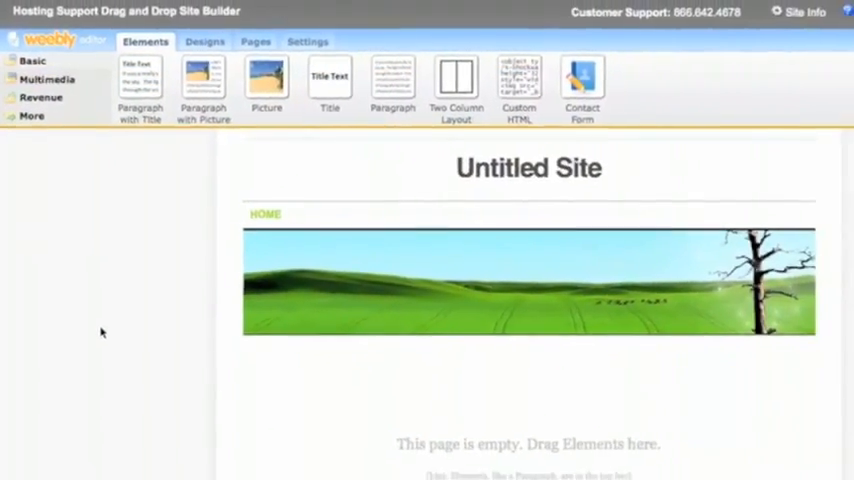
Apply a side-menu design theme and upload header-image.jpg as the new header picture.
scroll("down", 3)
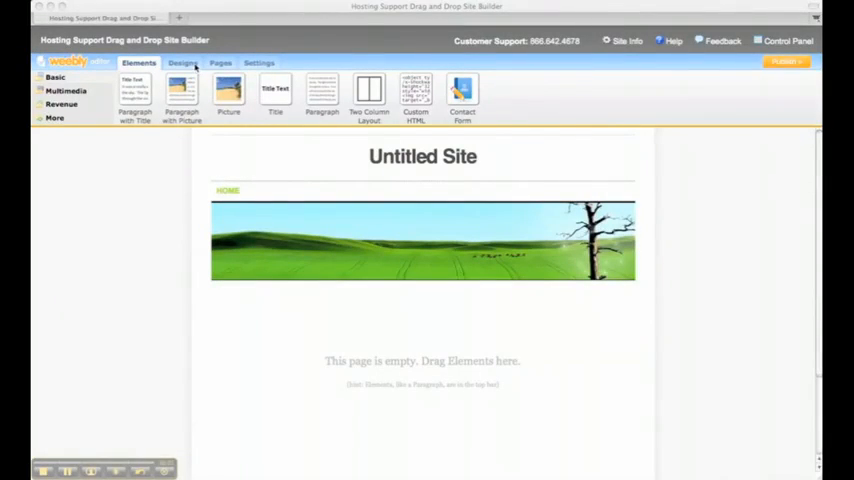
left_click(184, 62)
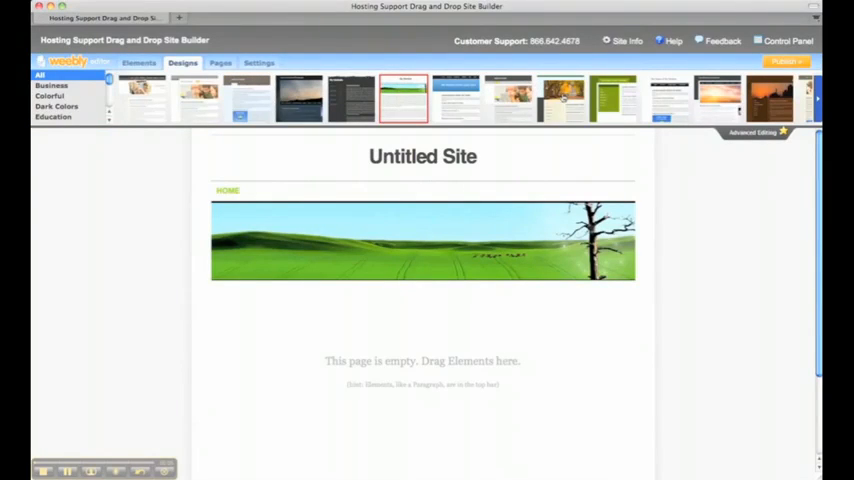
left_click(560, 98)
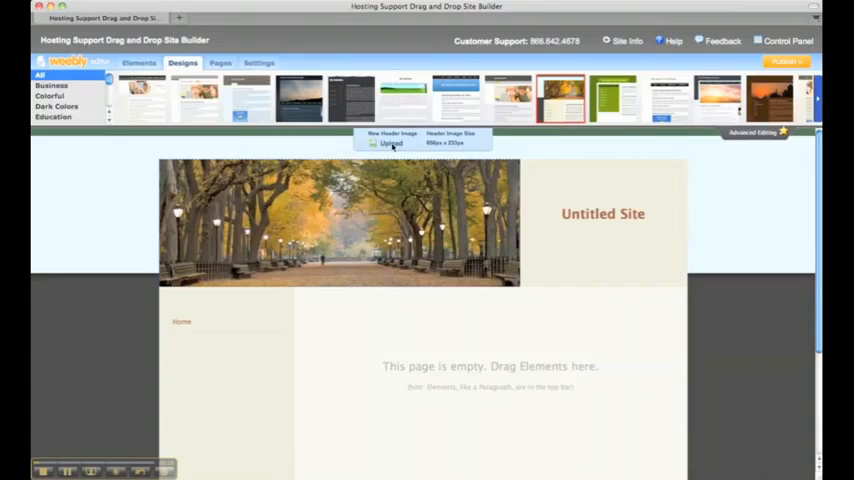
left_click(390, 144)
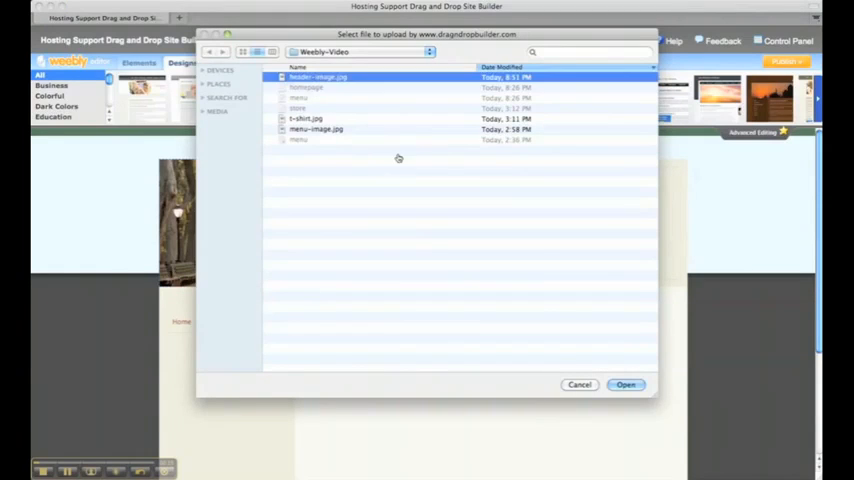
left_click(626, 384)
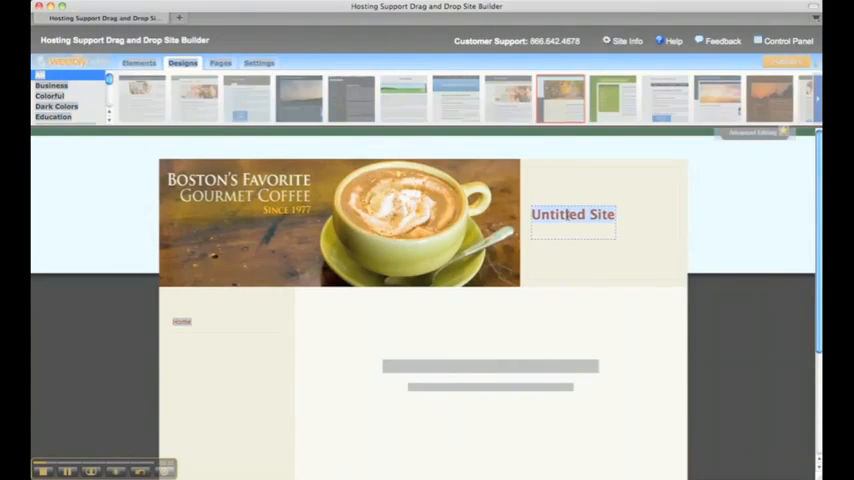
Title the site Java Jay's Coffee Shop and add a Welcome to Java Jay's paragraph on Home.
type("Java Jay's Coffee Shop")
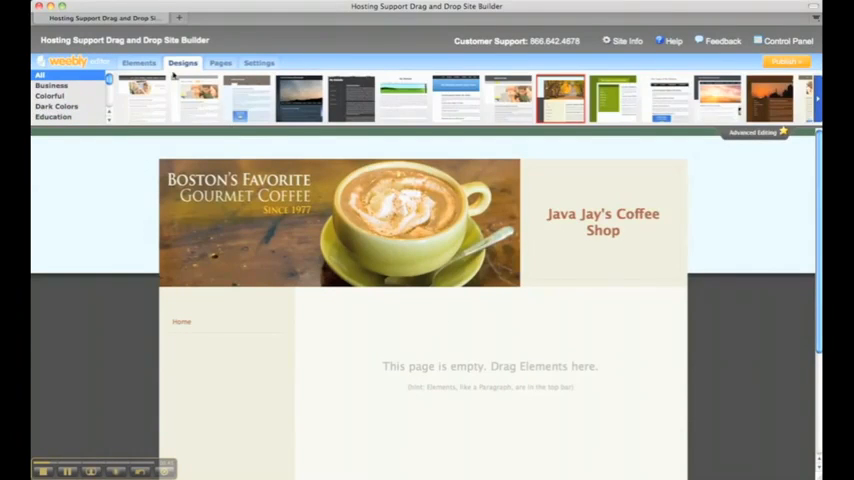
left_click(138, 62)
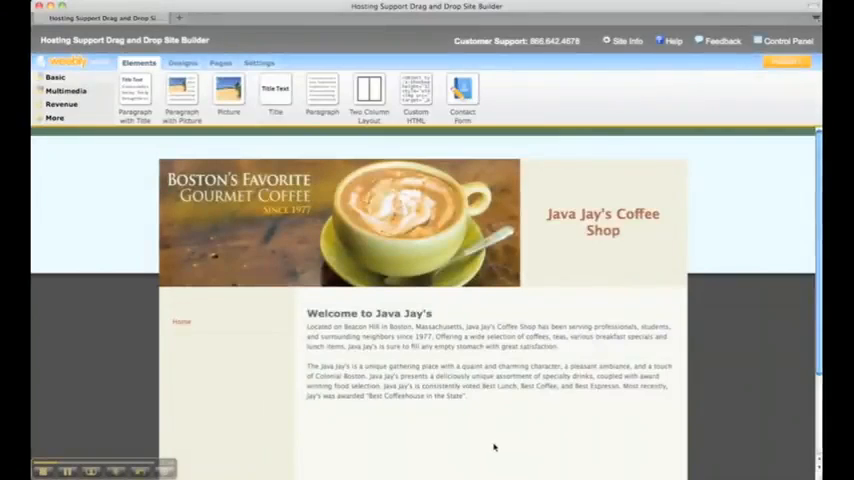
mouse_move(240, 392)
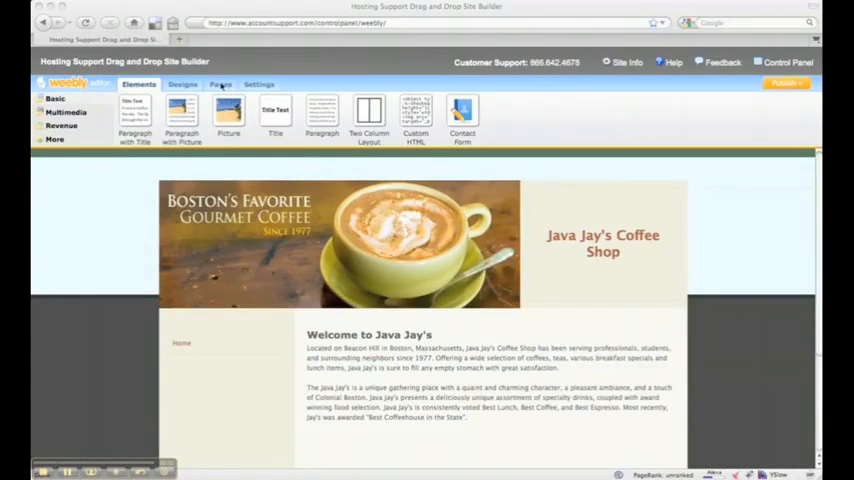
Create a page named Menu and give it a Paragraph with Picture block titled Menu.
left_click(220, 84)
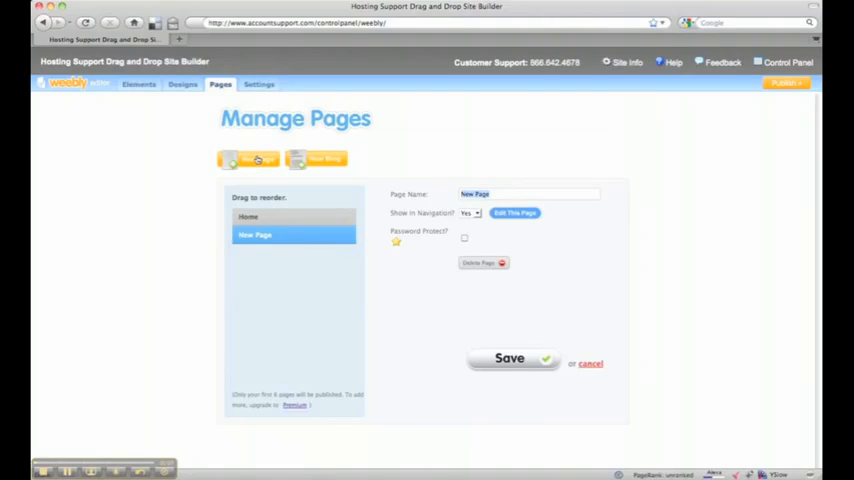
type("Menu")
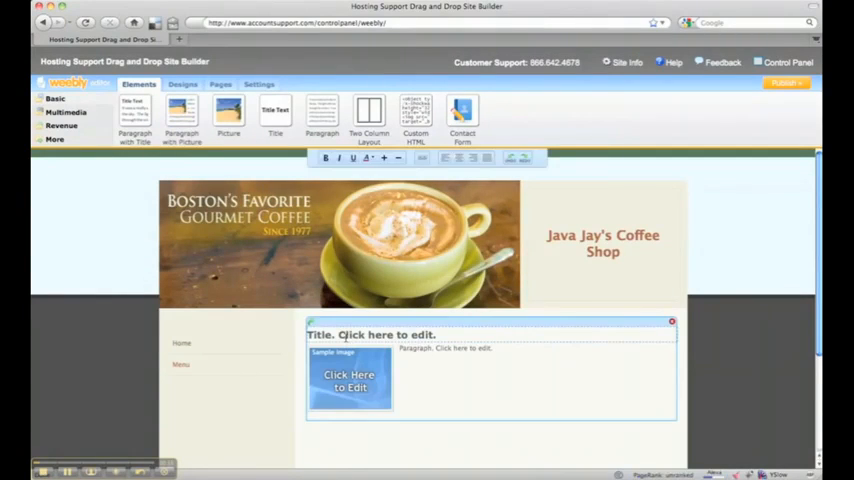
type("Menu")
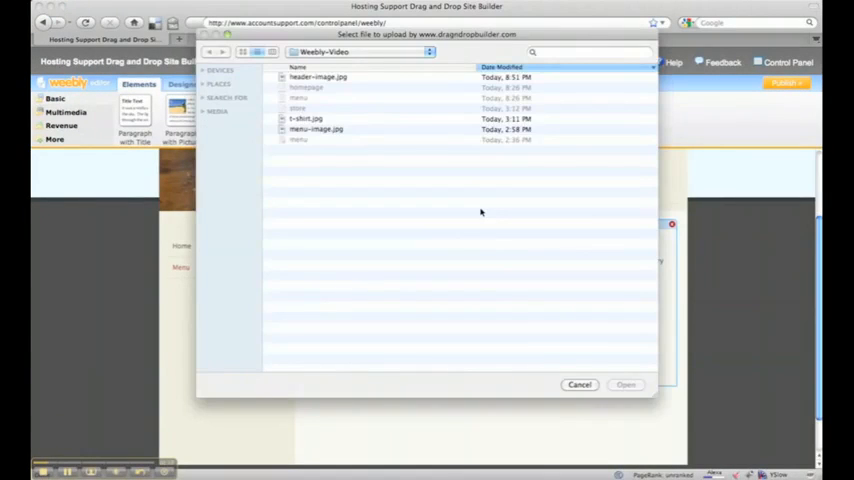
Upload menu-image.jpg beside the sandwich list on the Menu page.
left_click(316, 128)
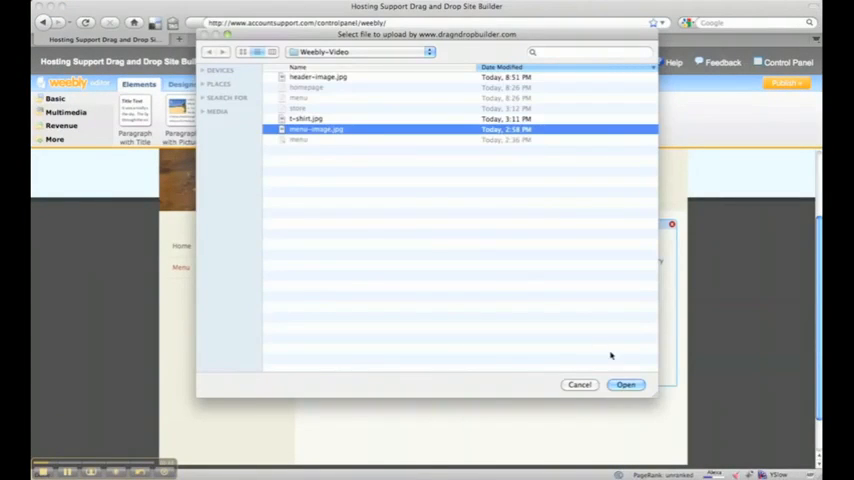
left_click(624, 384)
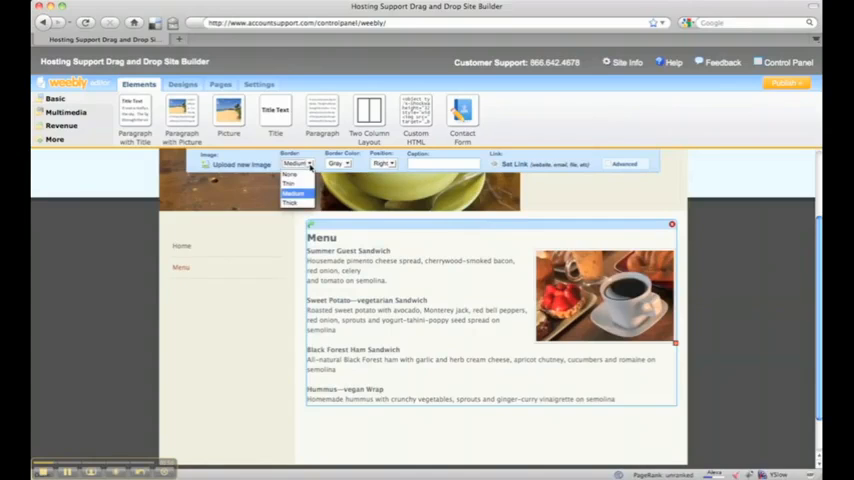
left_click(290, 204)
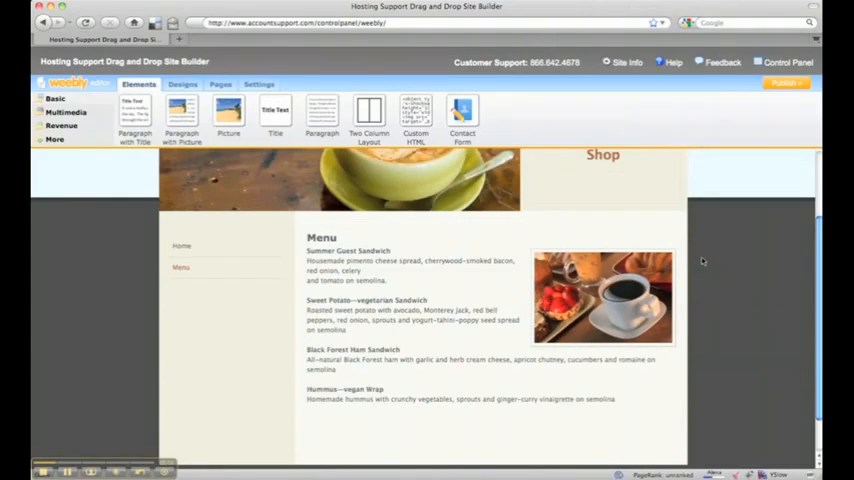
mouse_move(168, 438)
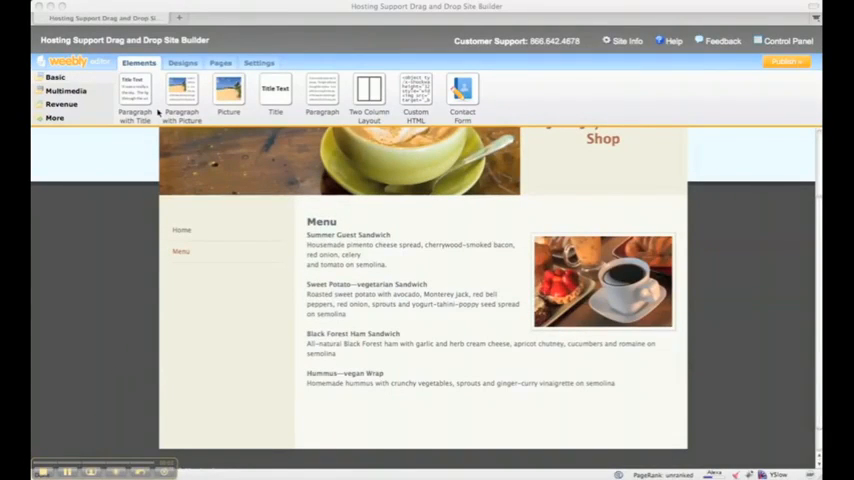
Add a new page named Contact and start editing it.
left_click(220, 62)
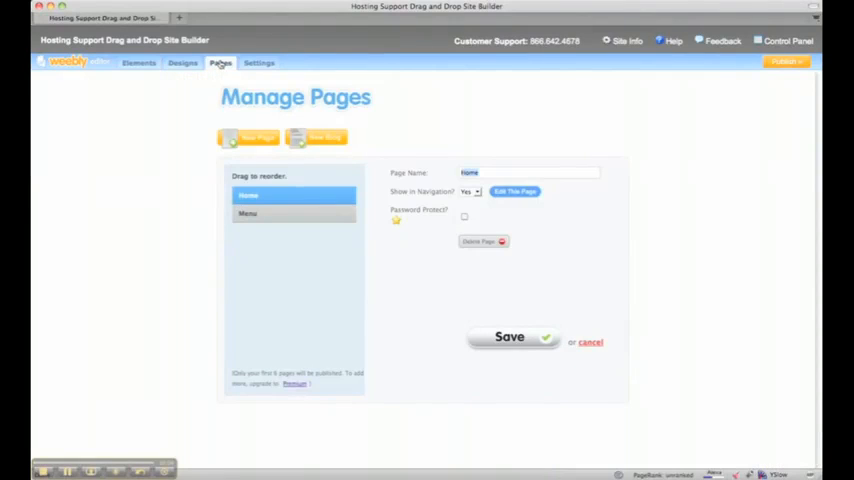
left_click(248, 136)
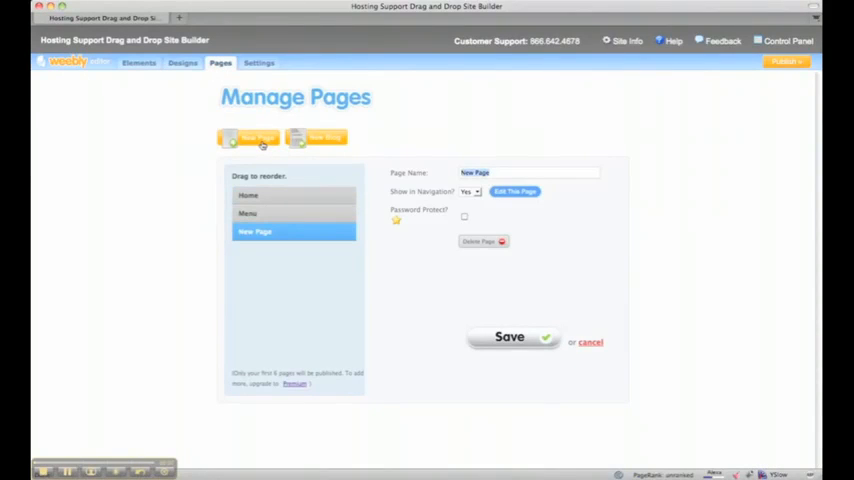
type("Contact")
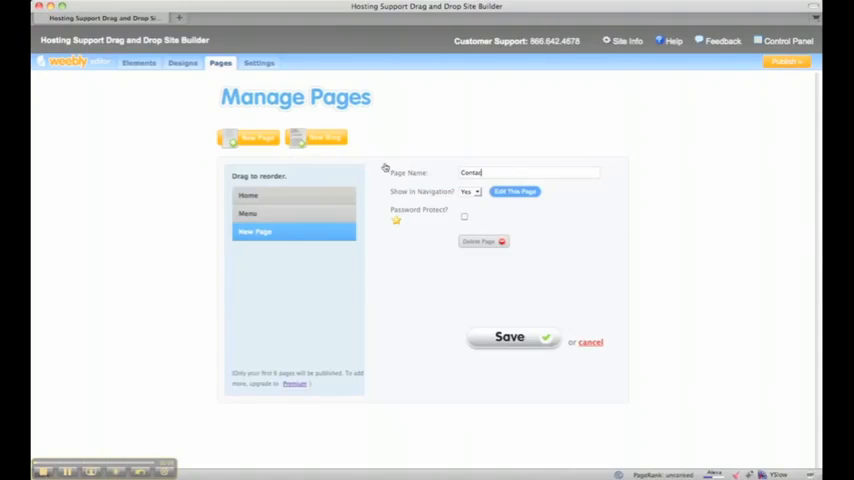
left_click(516, 192)
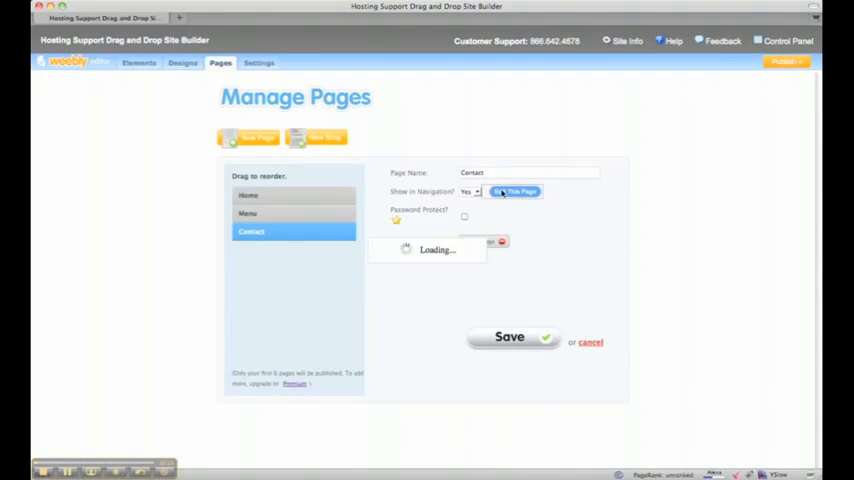
left_click(508, 336)
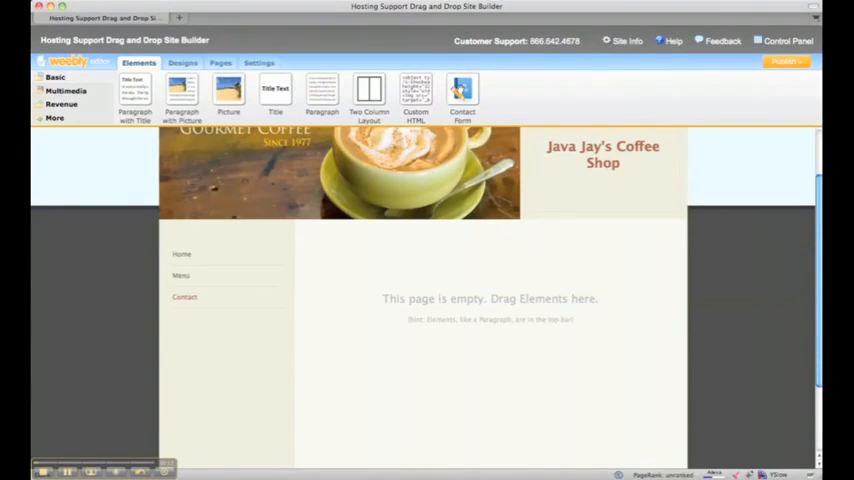
Place a contact form titled Contact Us with name, email and comment fields.
left_click_drag(462, 90, 410, 344)
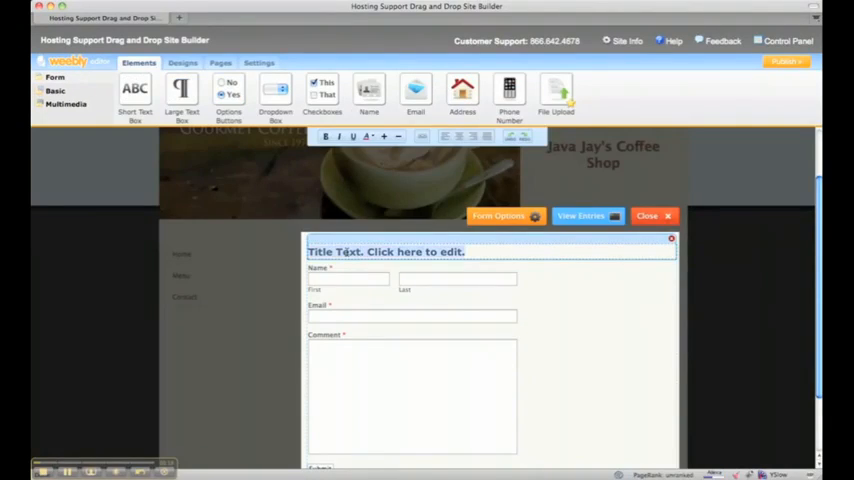
type("Contact Us")
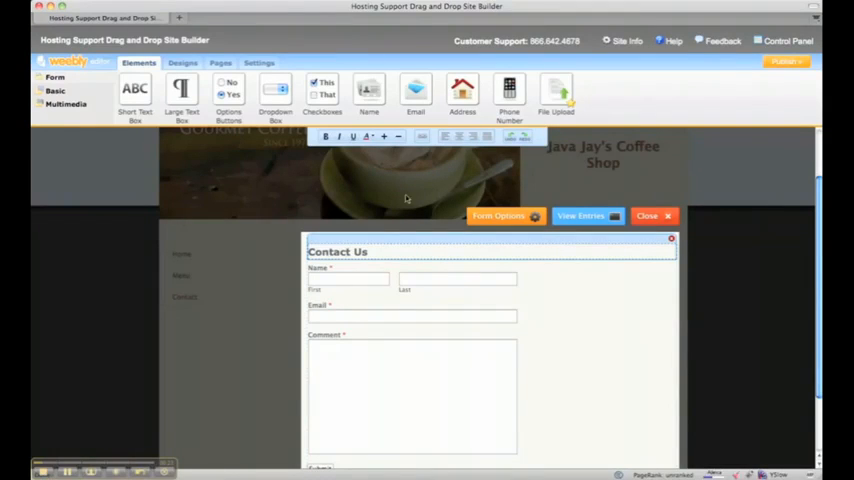
left_click(498, 216)
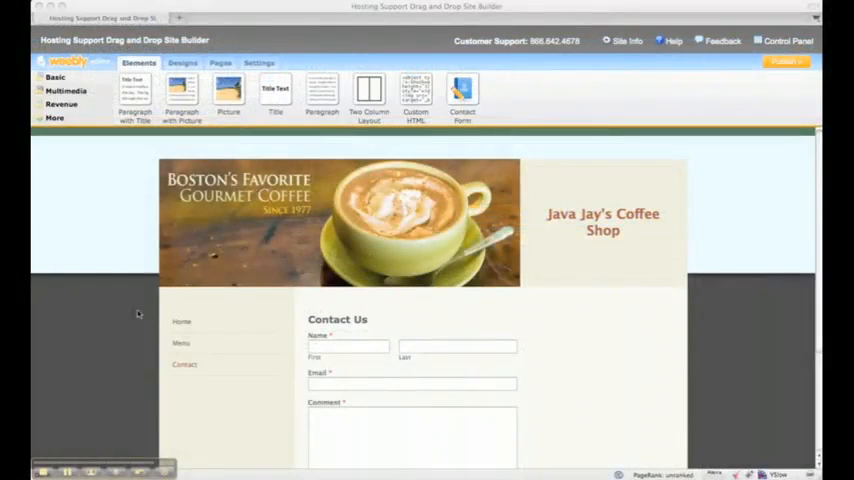
mouse_move(570, 156)
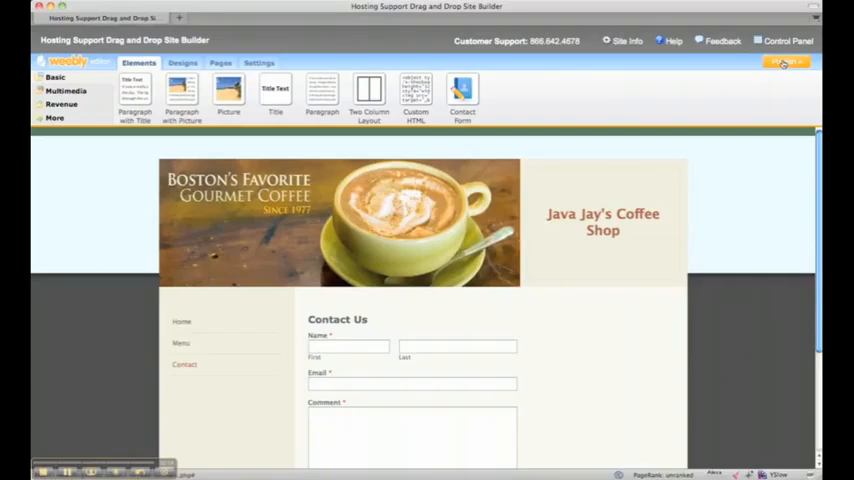
Publish the site and view its live Home and Menu pages.
left_click(788, 62)
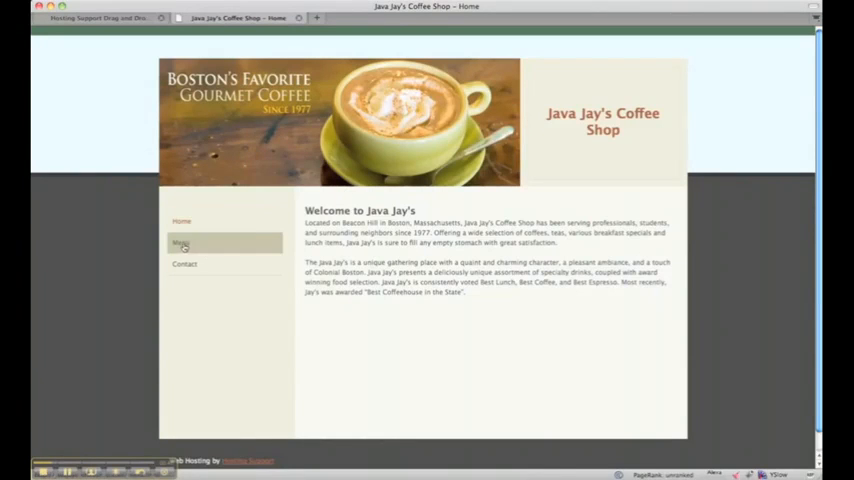
left_click(180, 242)
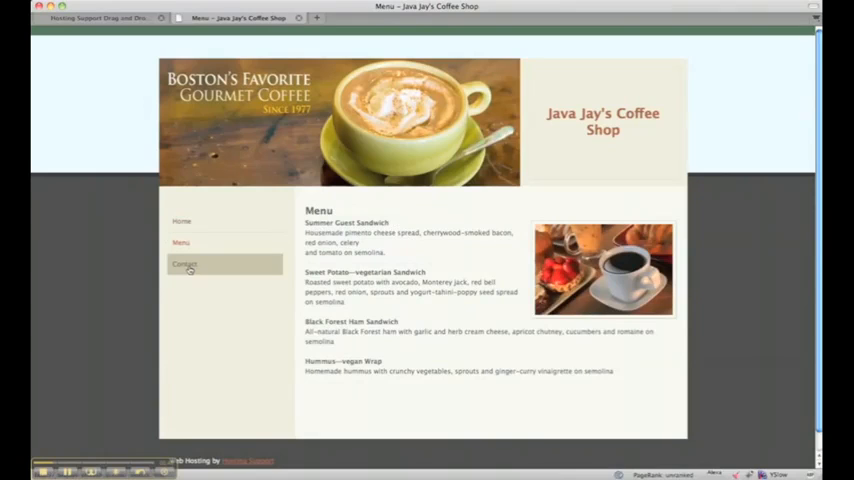